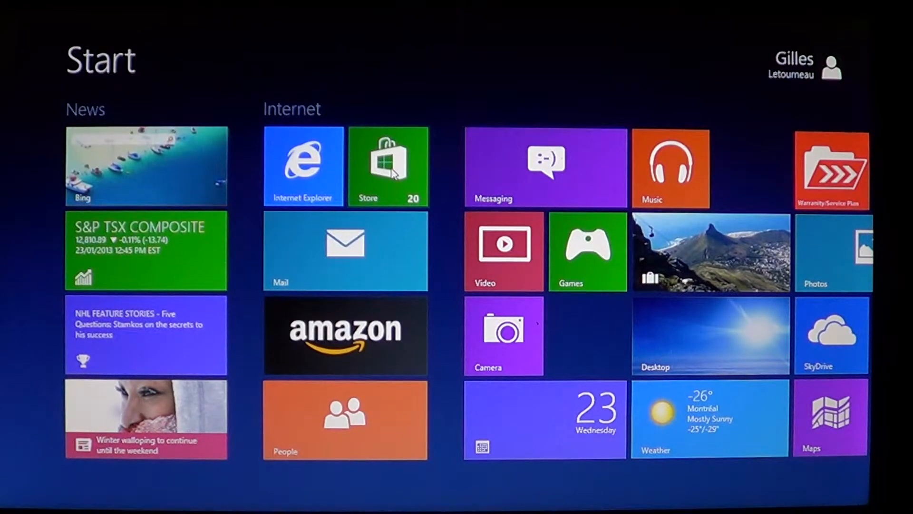
Launch the Store from the Start screen and return to its home page showing 20 updates.
left_click(388, 167)
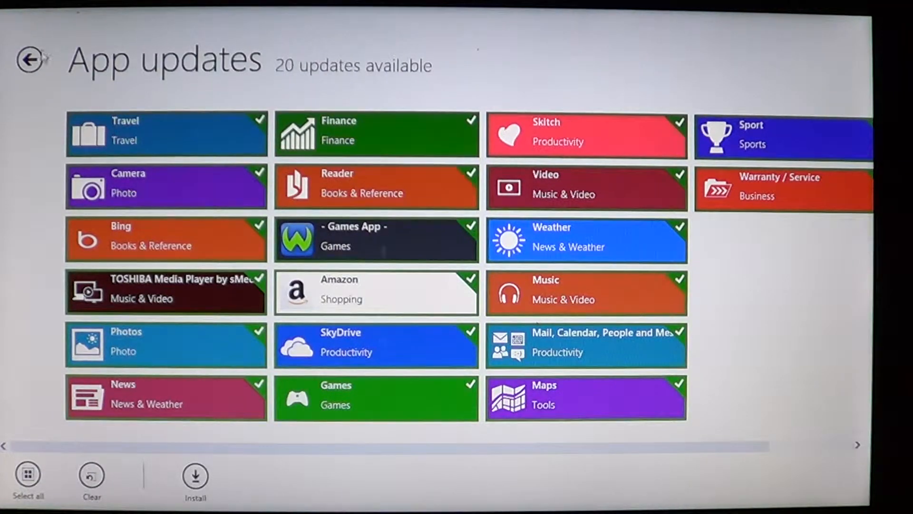
left_click(33, 61)
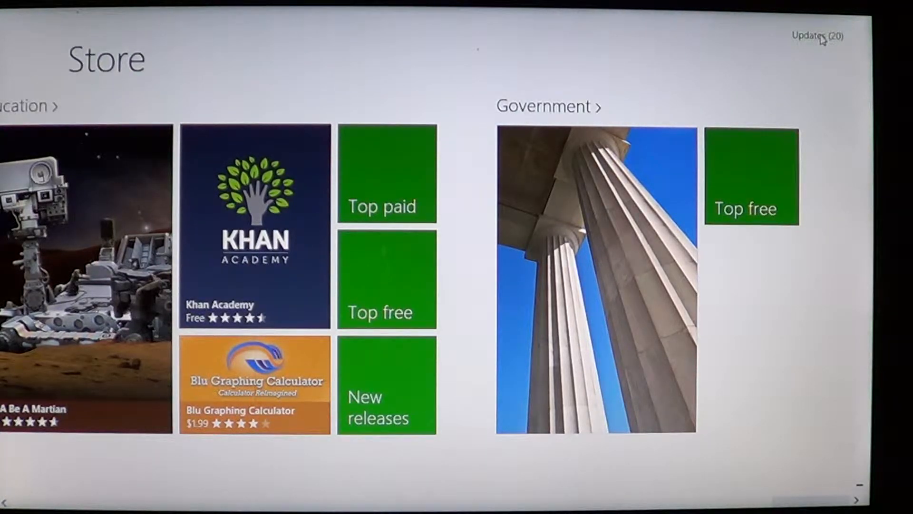
Show the App updates page listing all 20 available updates via the Updates (20) link.
left_click(814, 35)
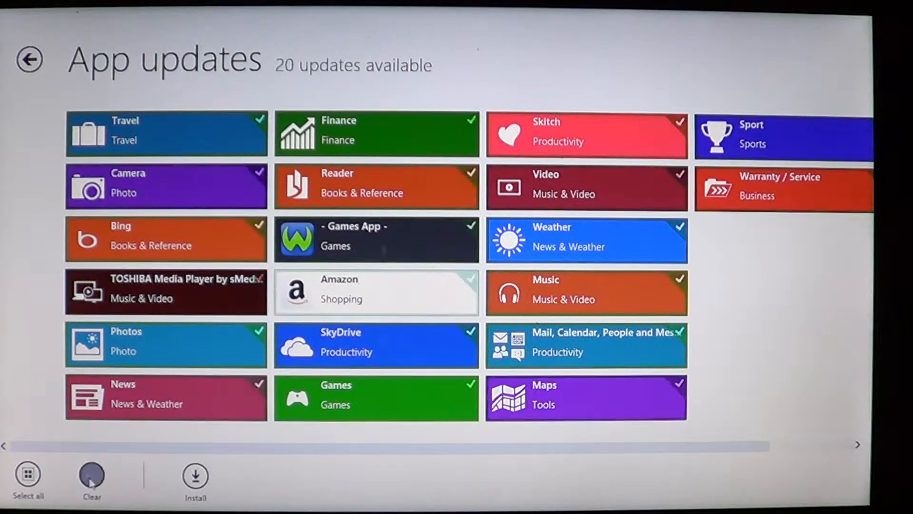
Clear all selections, then select only the Photos and SkyDrive updates.
left_click(90, 476)
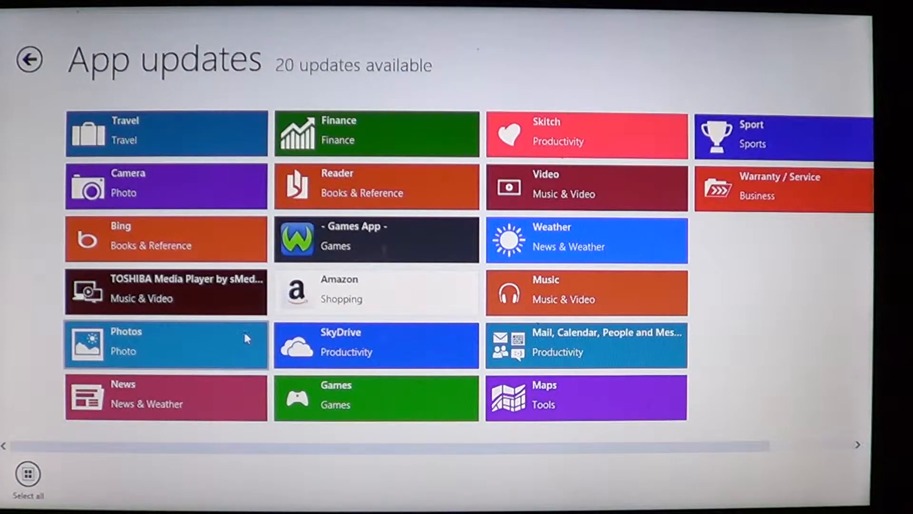
left_click(166, 344)
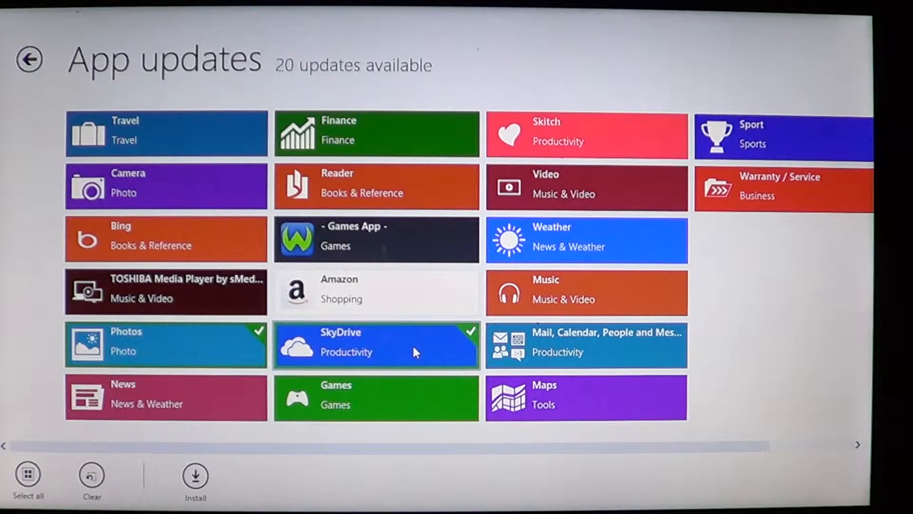
left_click(586, 345)
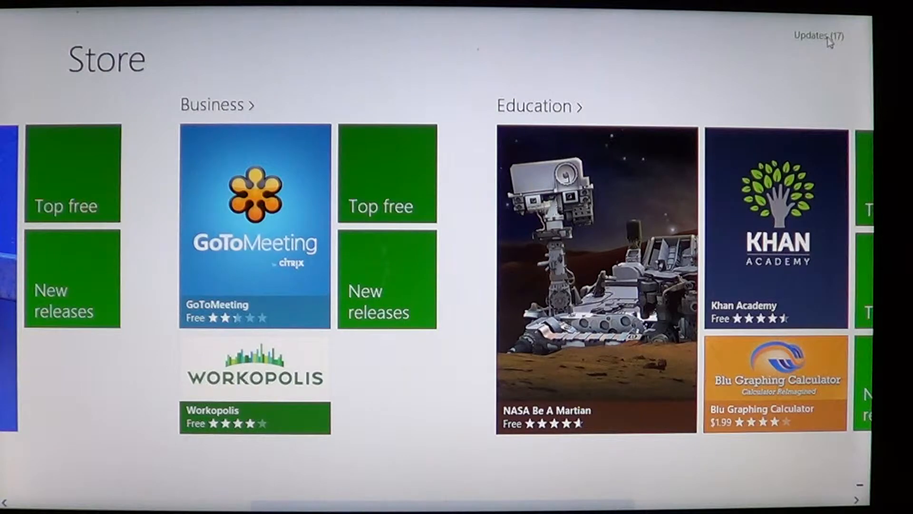
Reopen the App updates list from the home page, now showing 17 remaining updates.
left_click(820, 35)
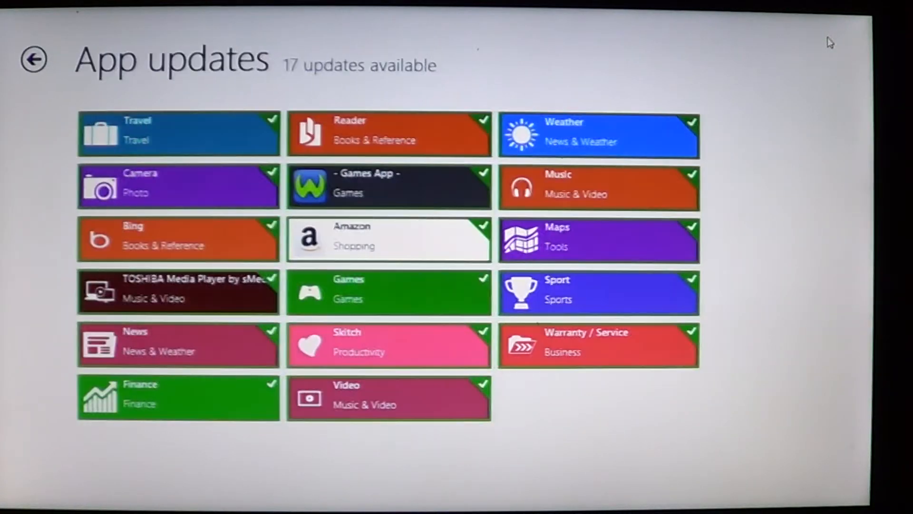